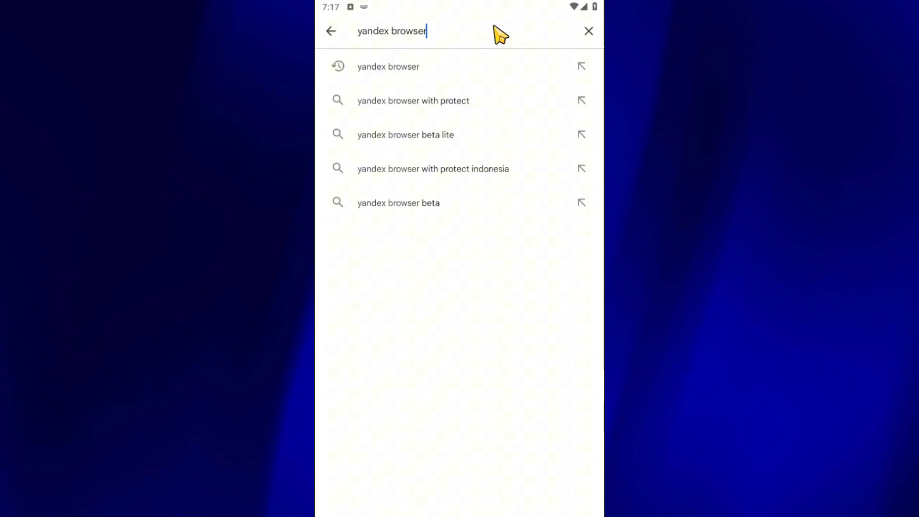
Step: Install Yandex Browser with Protect from Google Play and launch it
click(388, 66)
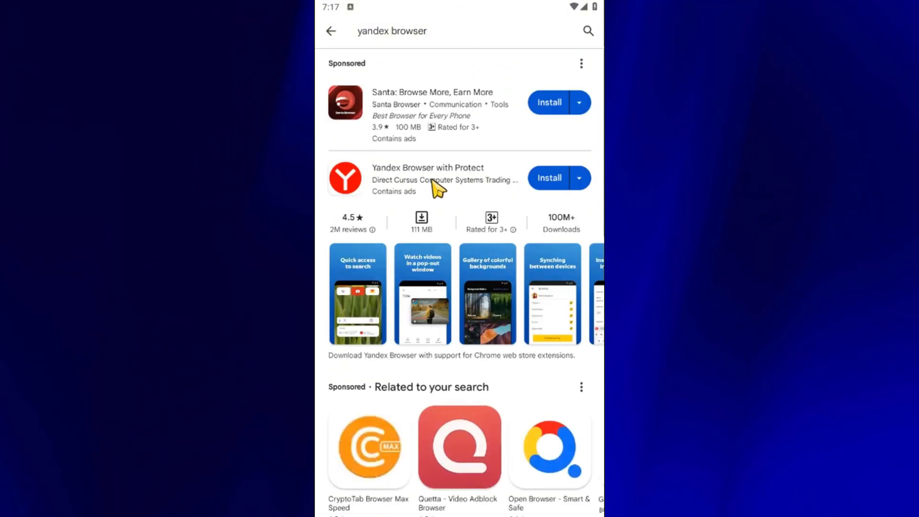
click(428, 179)
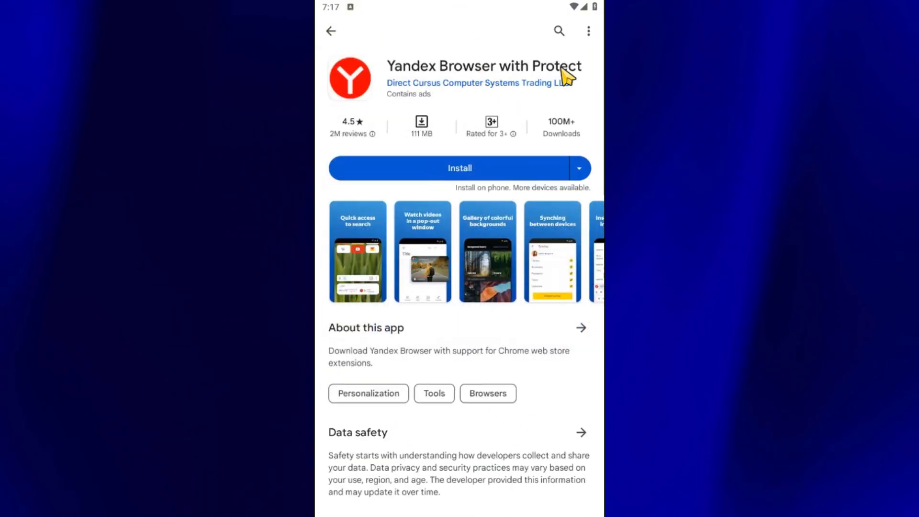
click(459, 168)
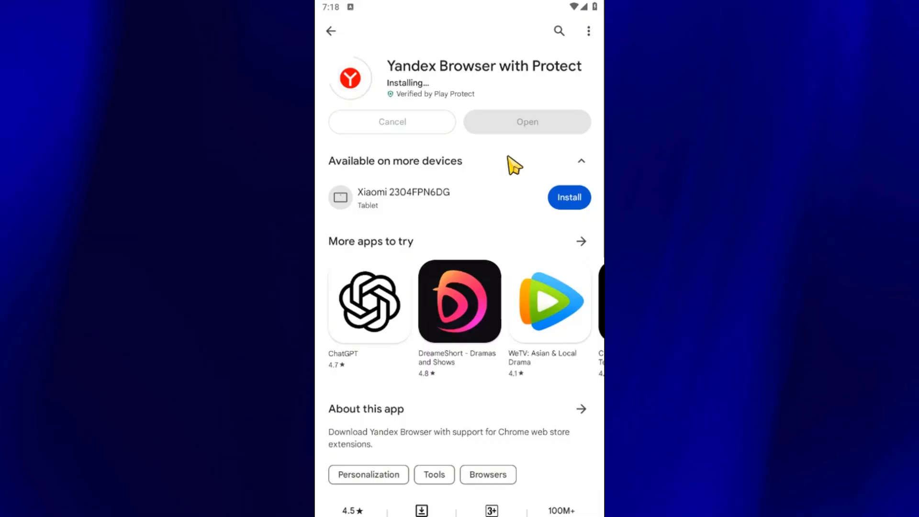
click(527, 122)
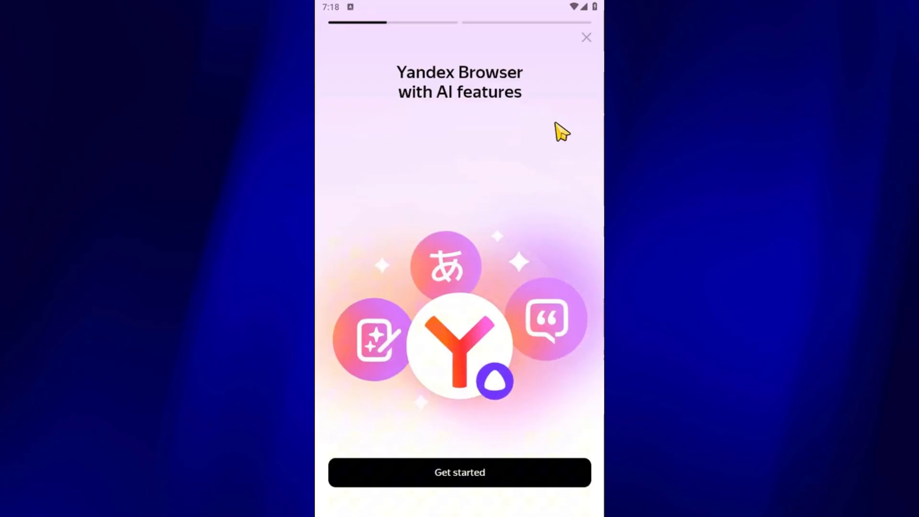
Step: Skip the welcome screen, dismiss the default-browser prompt, and focus the address bar
click(459, 472)
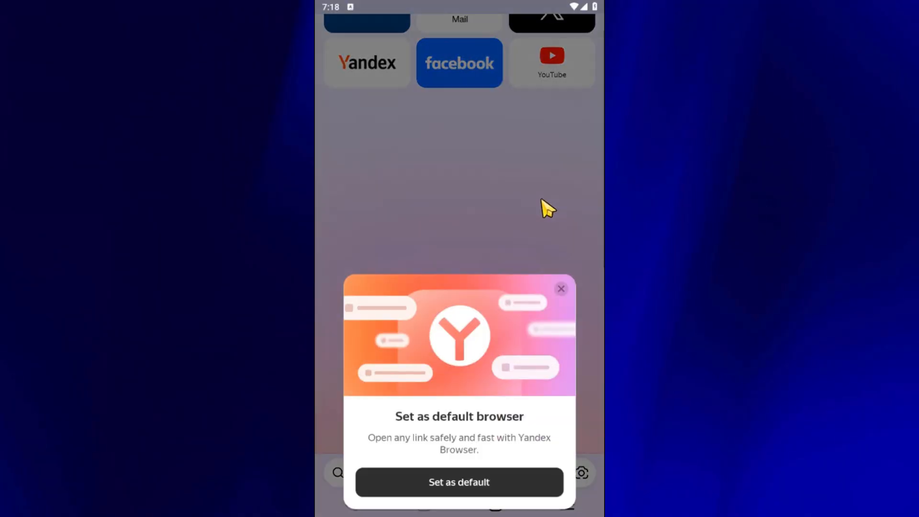
click(560, 288)
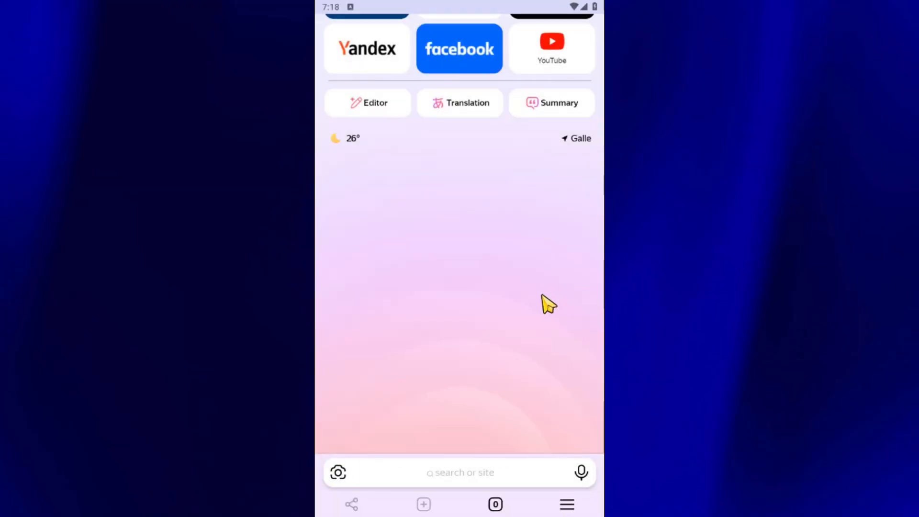
click(459, 472)
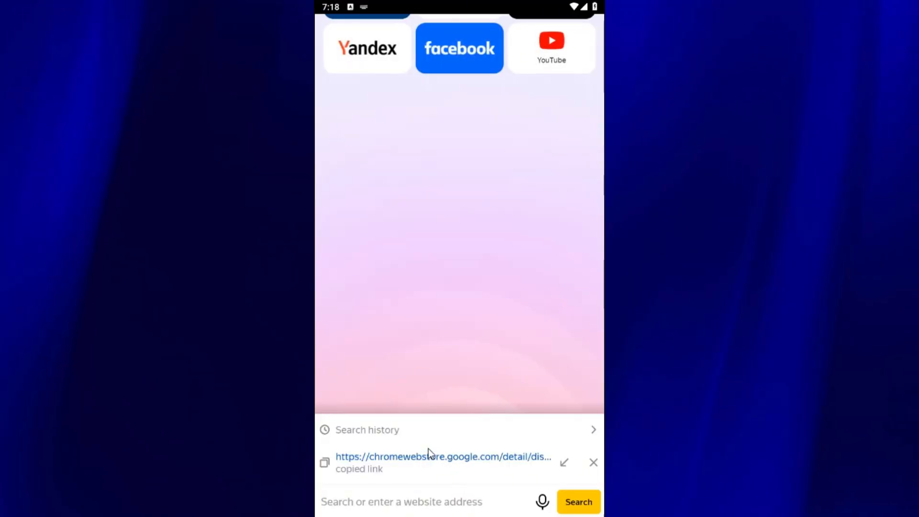
Step: Open the copied Chrome Web Store link and add Discord Web Quest Completer
click(443, 462)
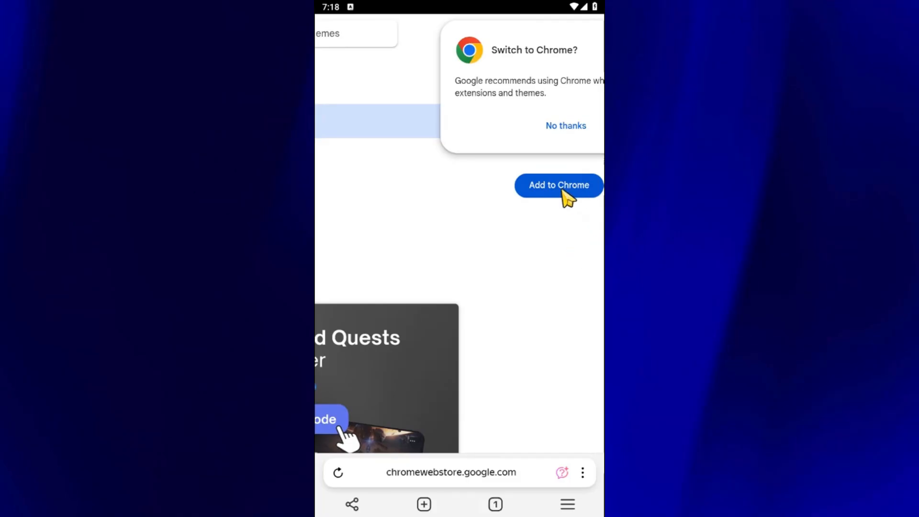
click(558, 186)
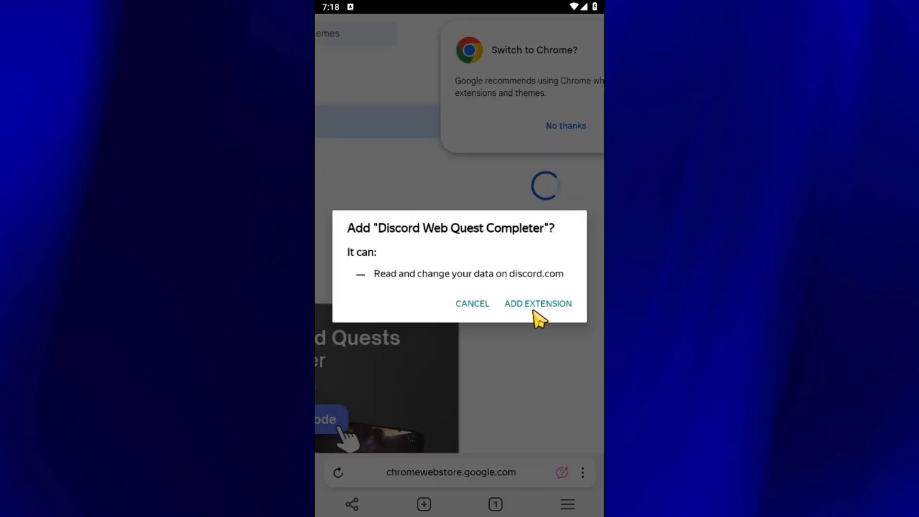
click(537, 303)
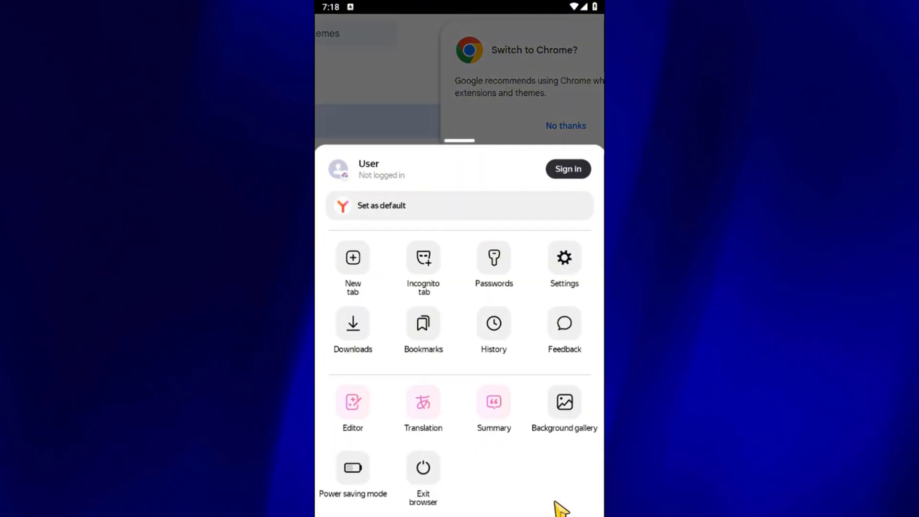
mouse_move(569, 272)
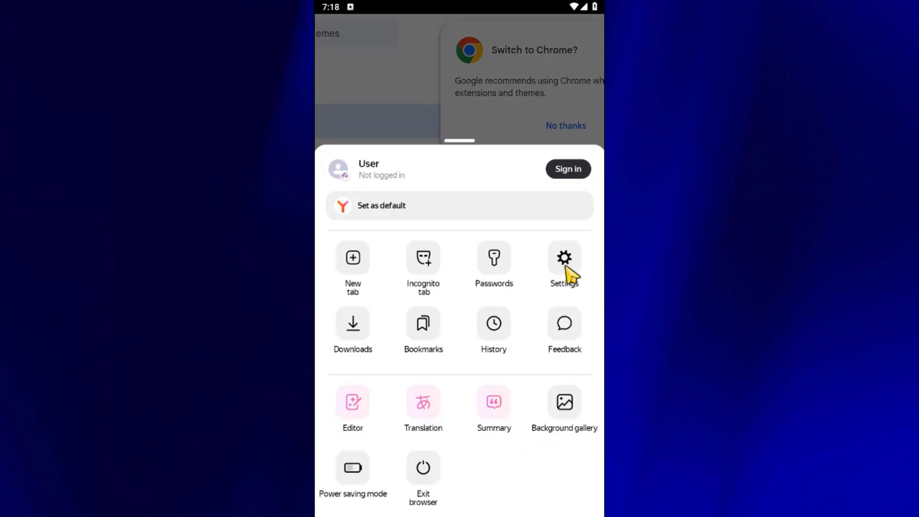
Step: Open Settings and the Extension catalog to confirm Discord Web Quest Completer is on
click(564, 258)
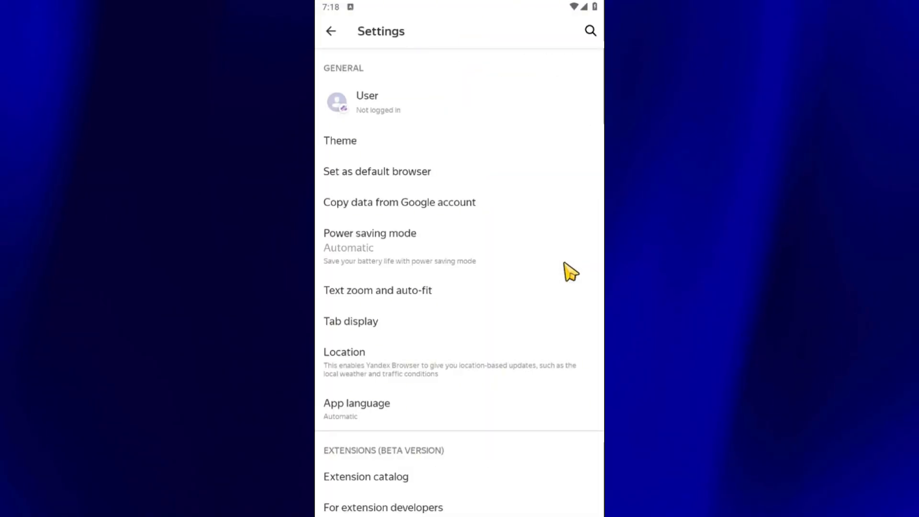
scroll(down, 3)
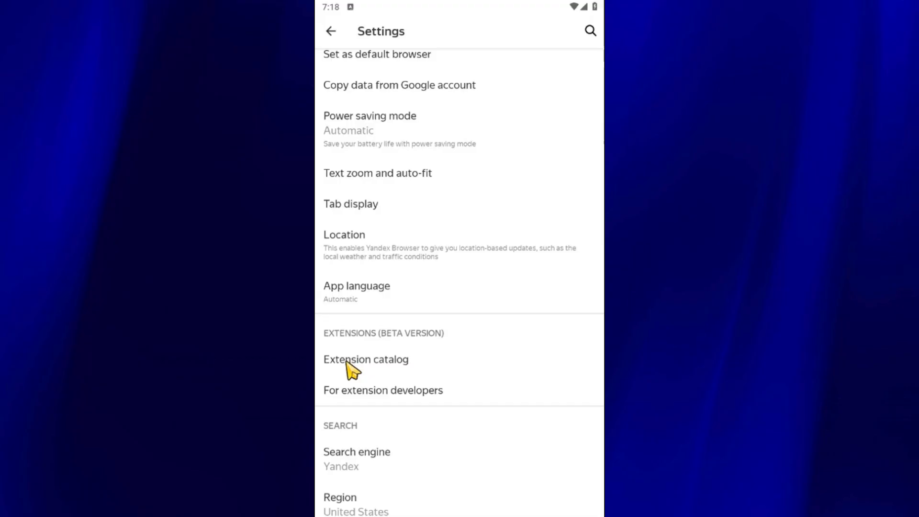
click(365, 359)
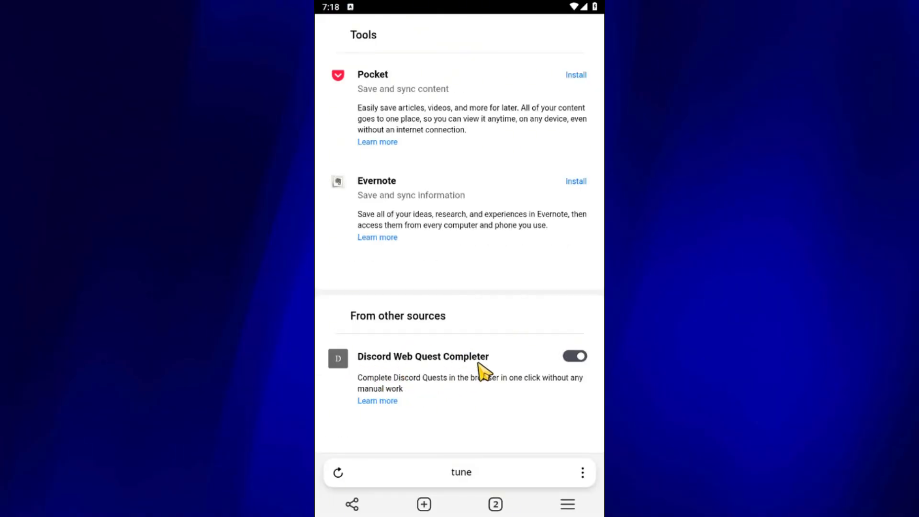
mouse_move(423, 504)
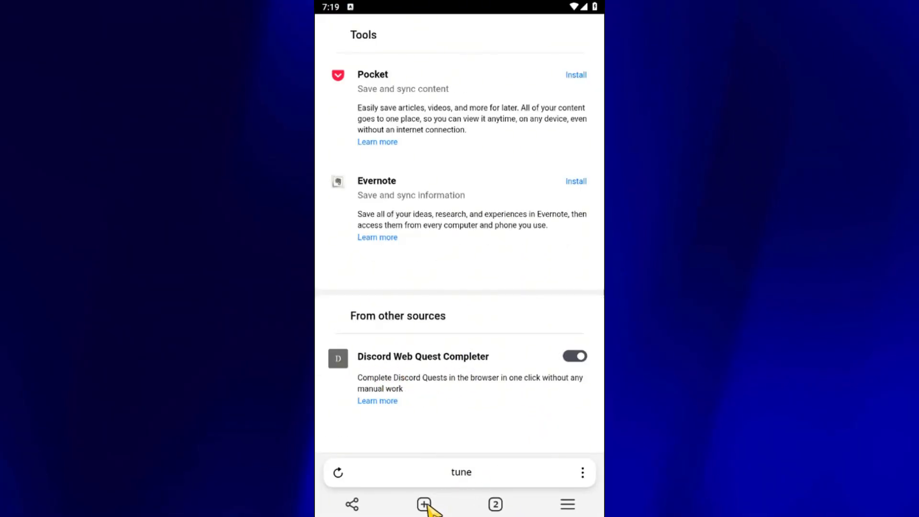
Step: Open a new tab and go to the Discord website
click(423, 504)
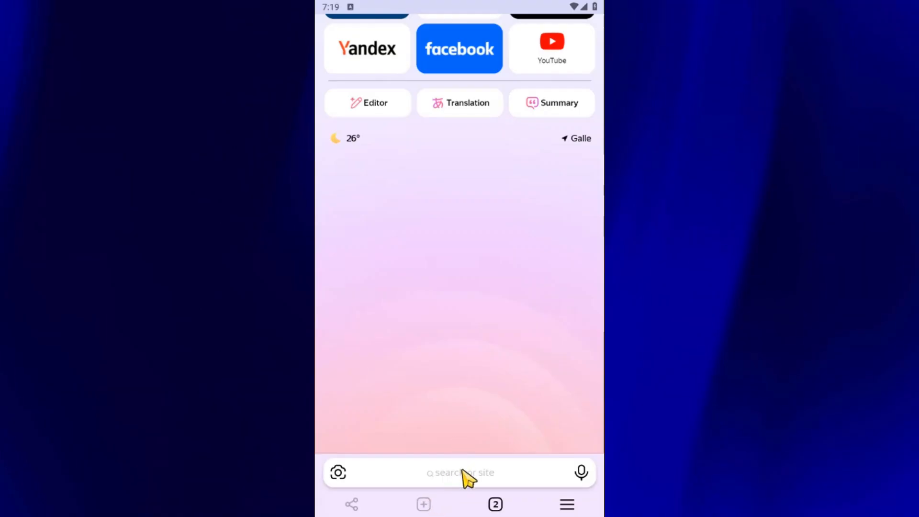
text(discor)
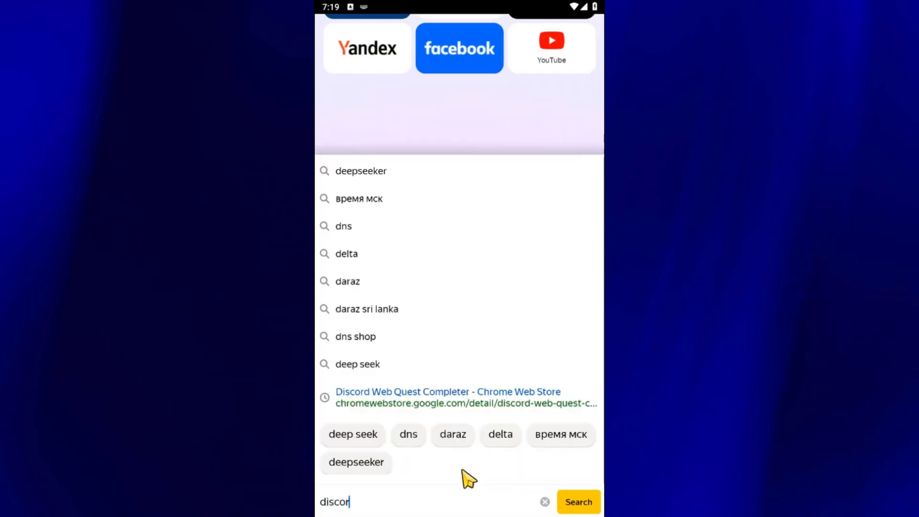
click(578, 502)
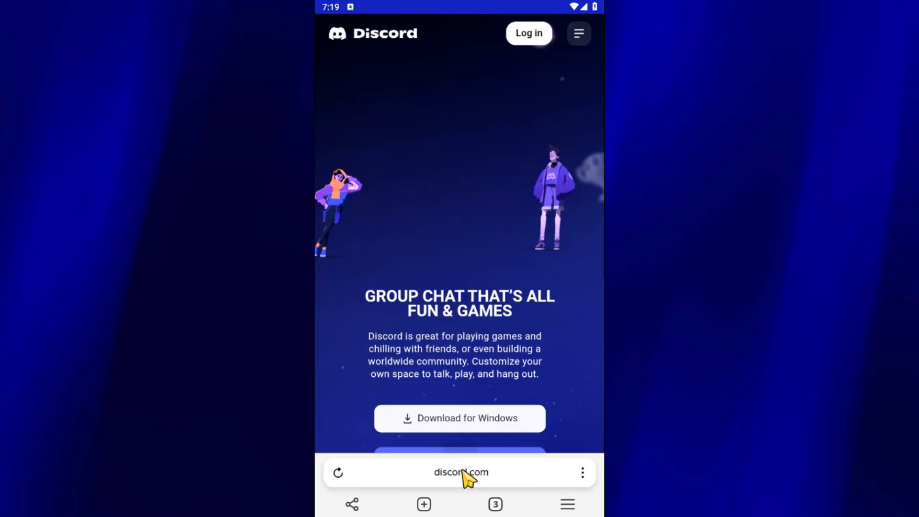
Step: Open Discord's log-in page, enter the password, and submit the credentials
click(527, 33)
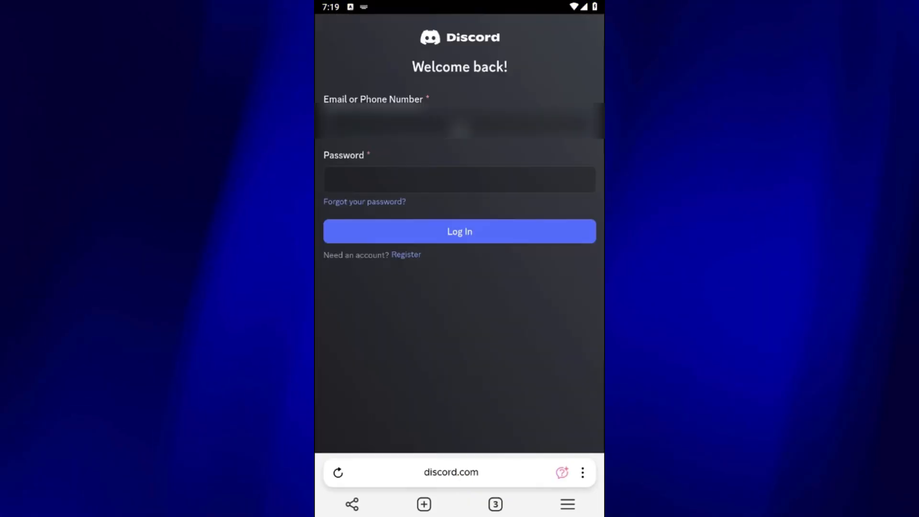
text(password)
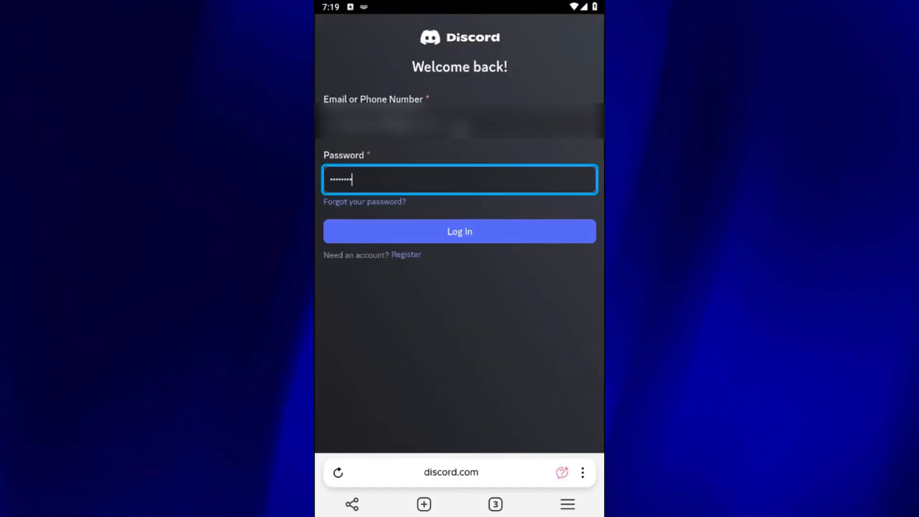
click(459, 231)
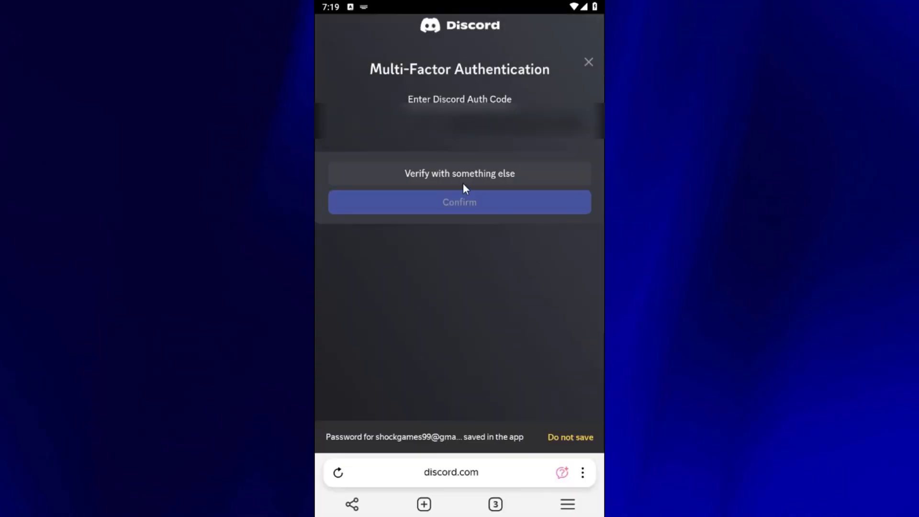
mouse_move(413, 193)
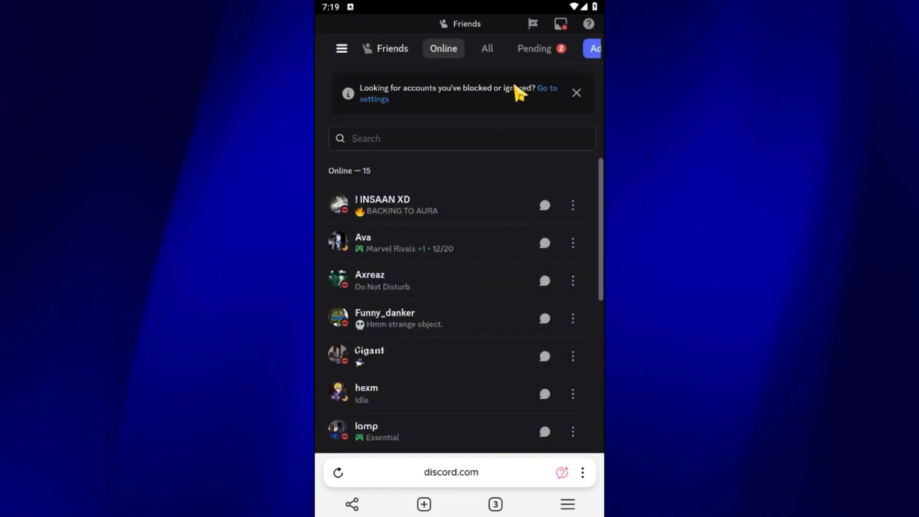
Step: Go to Discord's Quests page from the side menu and reload it to reveal Run Quest Code
click(342, 48)
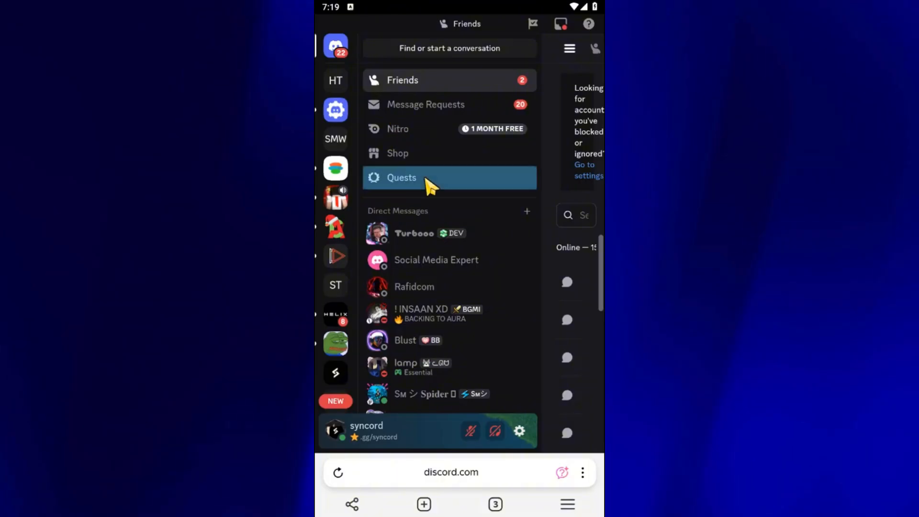
click(401, 177)
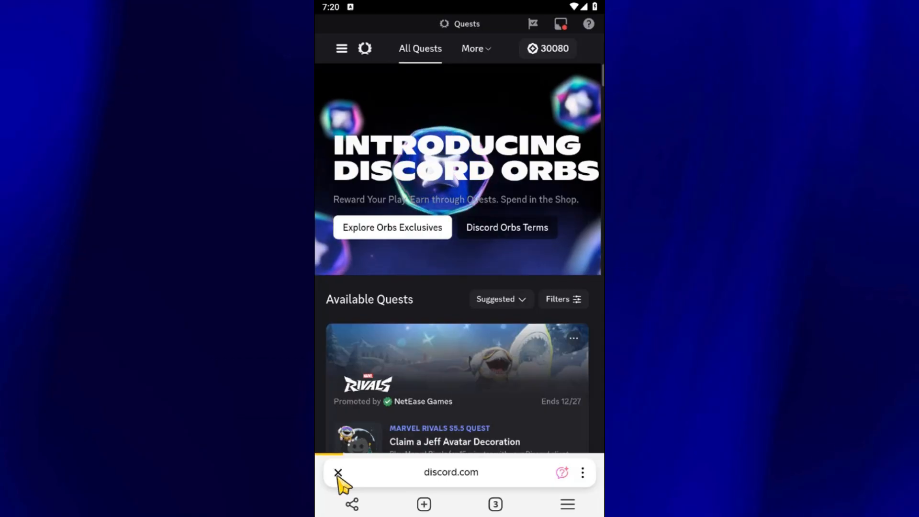
click(338, 472)
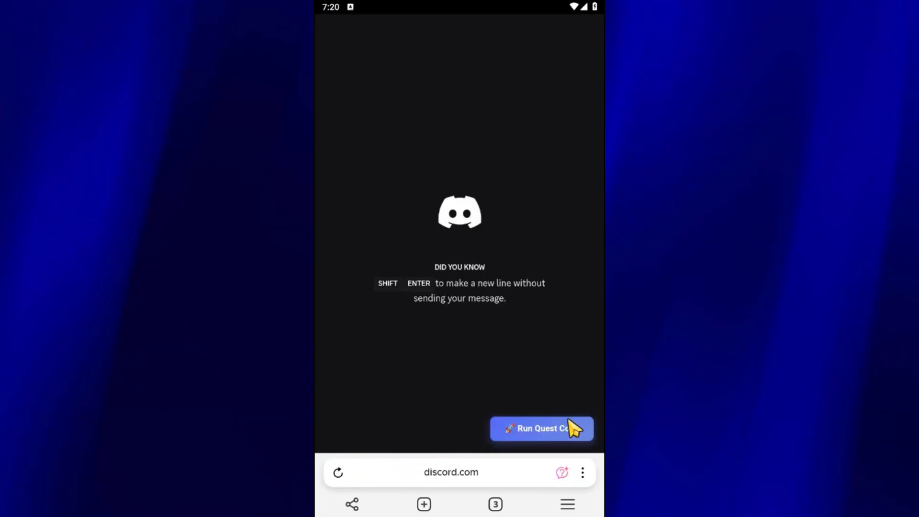
click(540, 428)
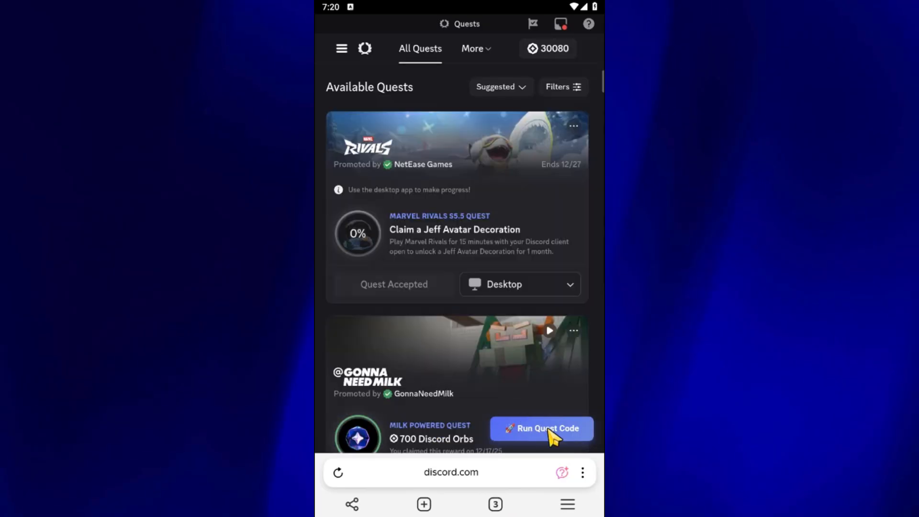
click(540, 428)
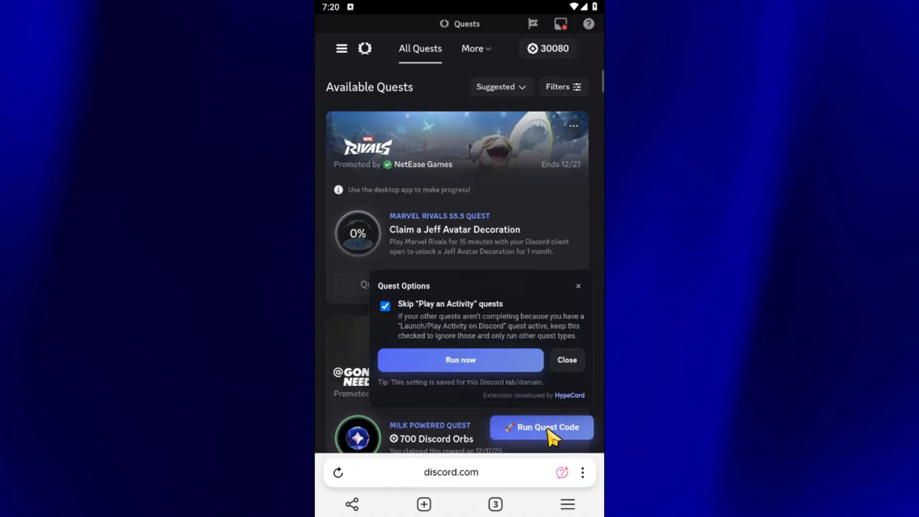
mouse_move(437, 293)
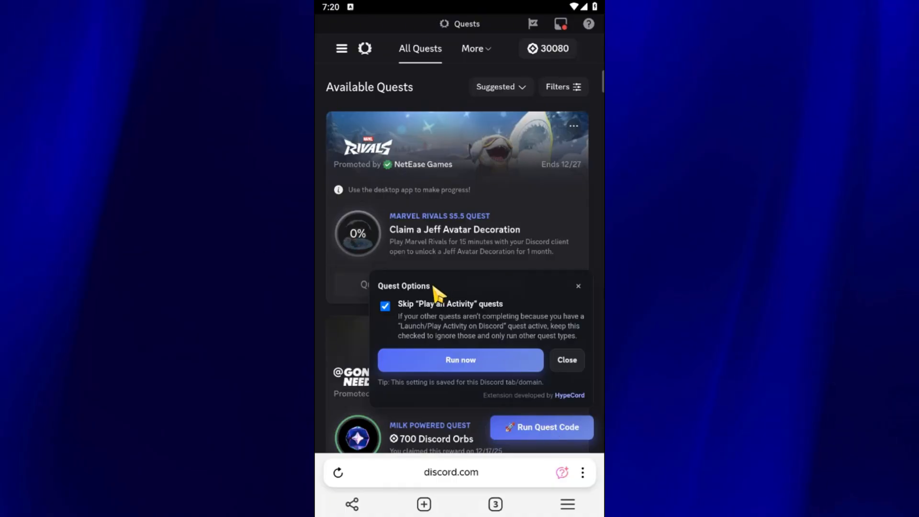
mouse_move(408, 299)
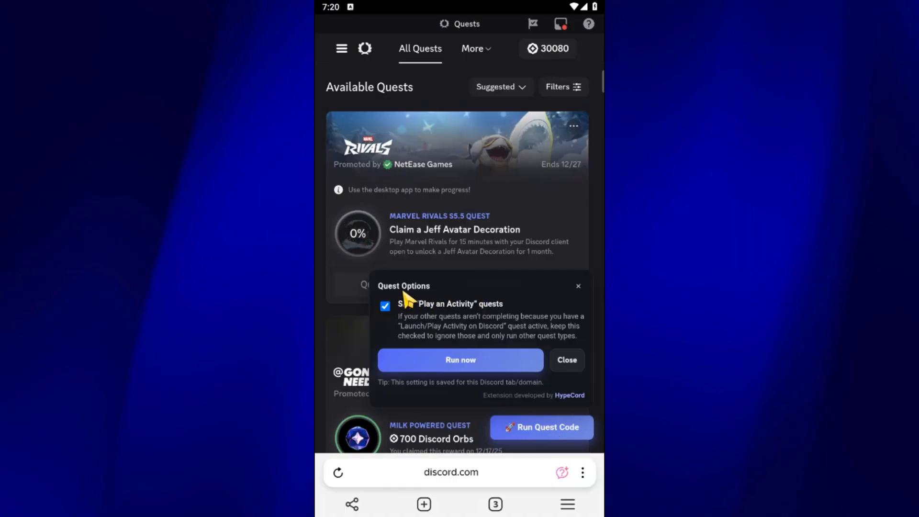
click(385, 305)
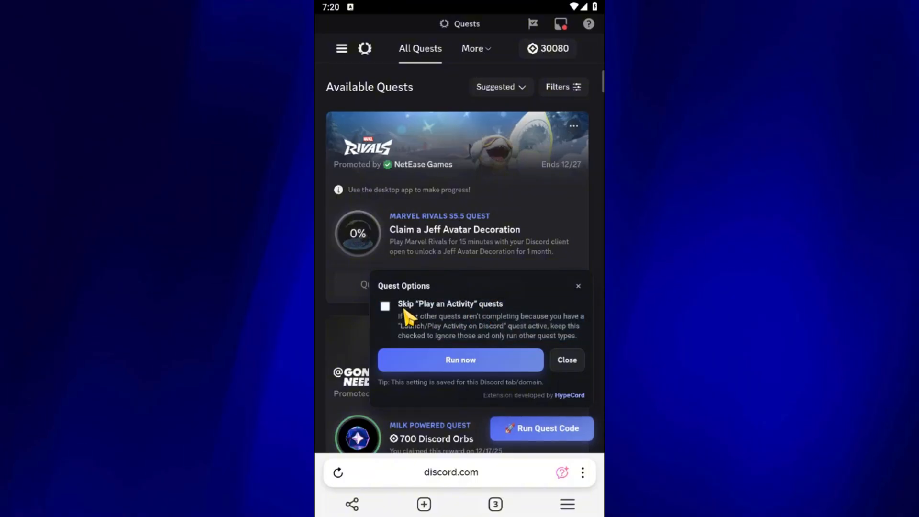
click(385, 305)
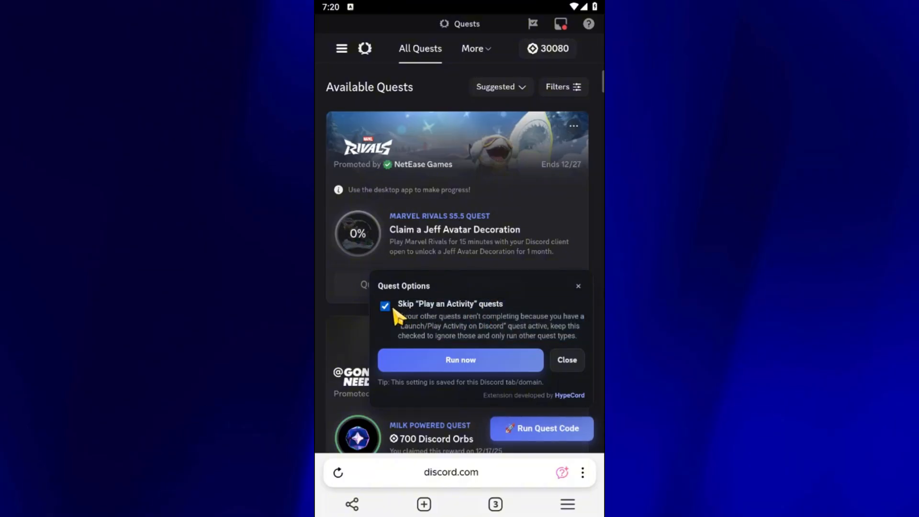
mouse_move(575, 298)
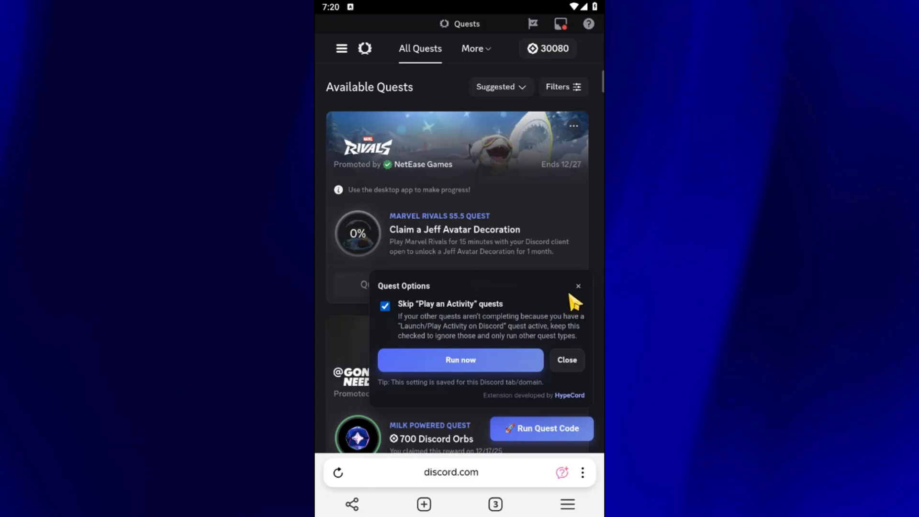
click(566, 360)
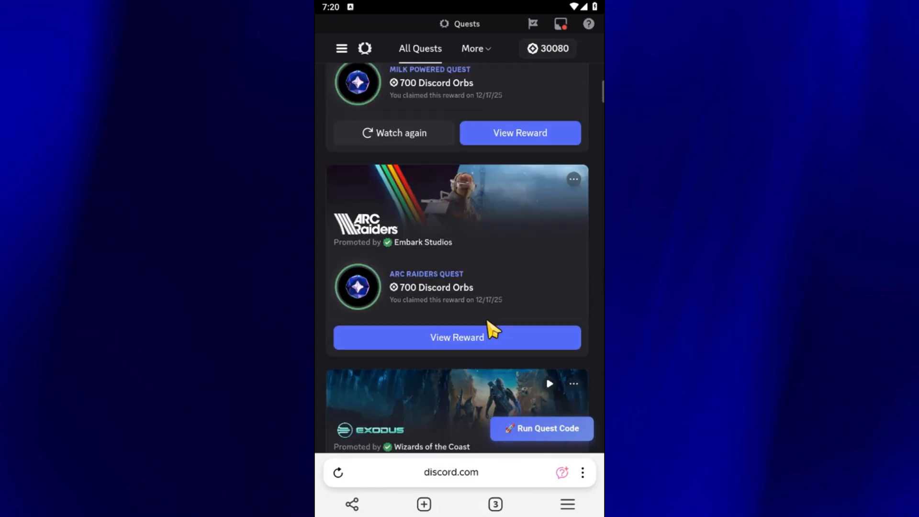
scroll(down, 3)
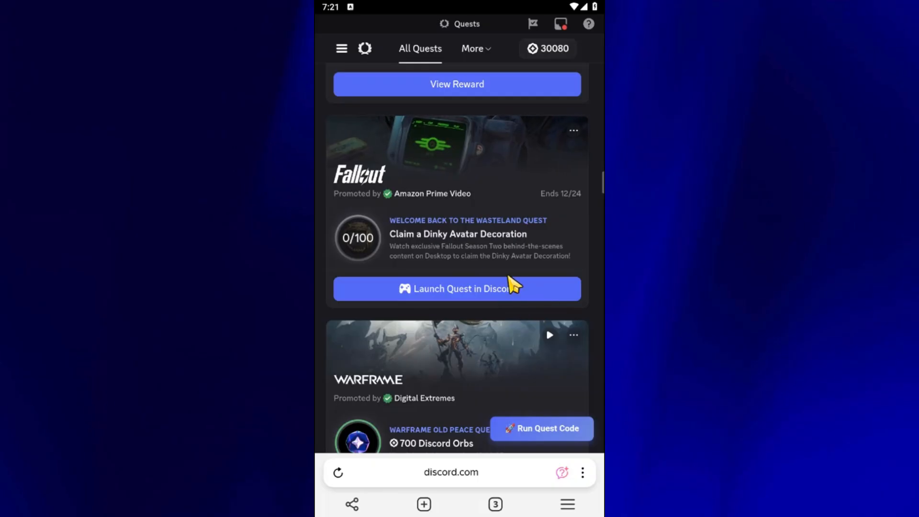
mouse_move(523, 304)
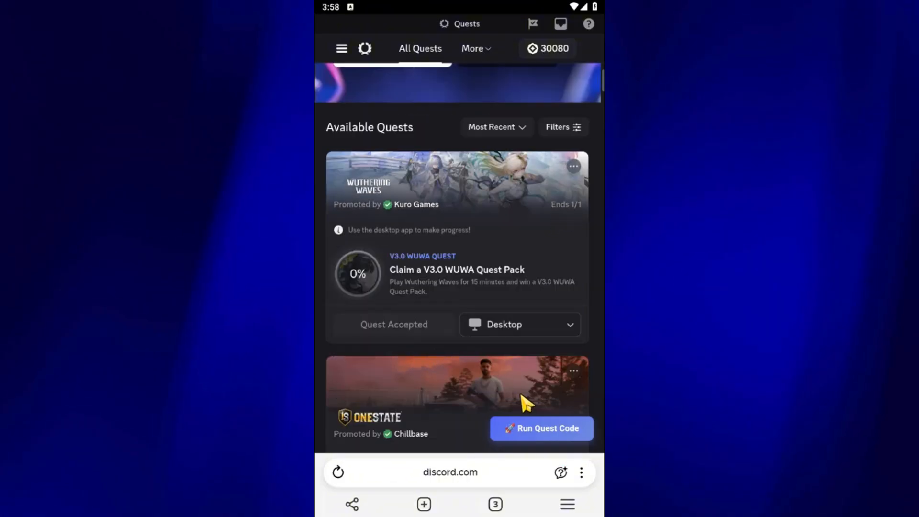
Step: Run the quest code with 'Play an Activity' quests skipped
click(540, 428)
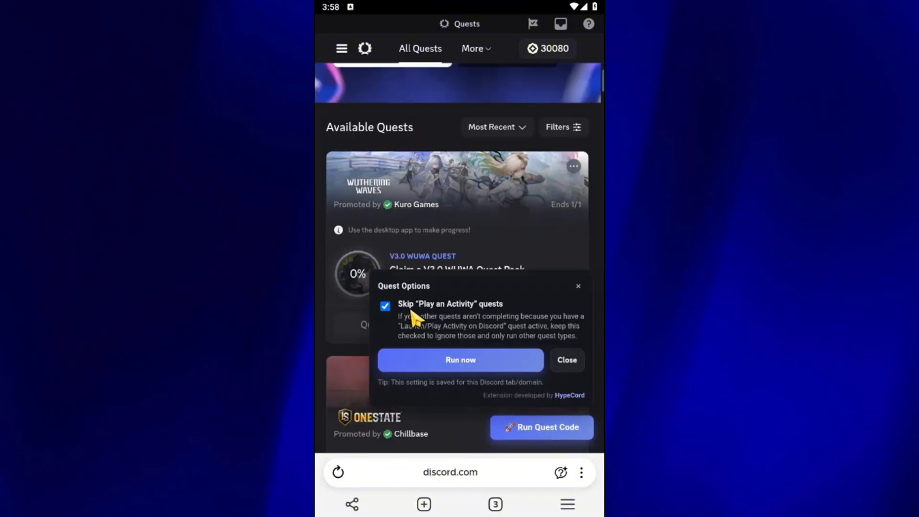
mouse_move(489, 367)
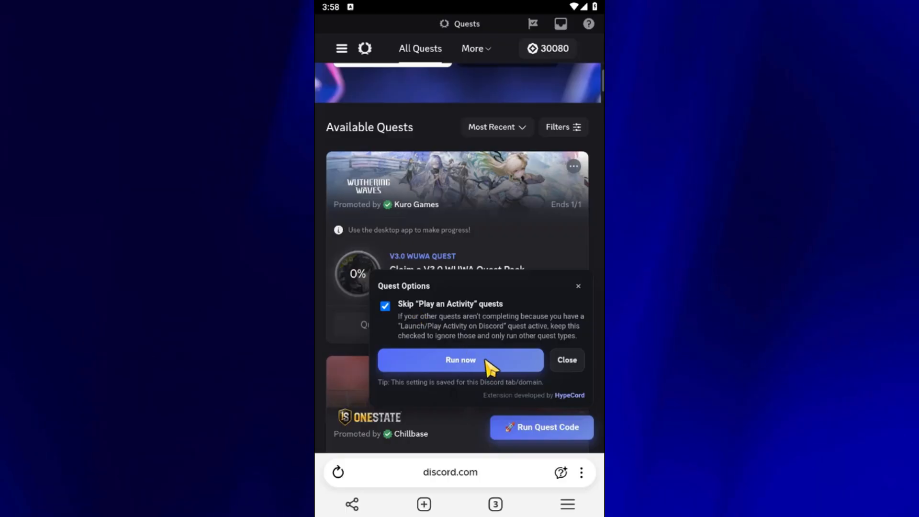
click(460, 360)
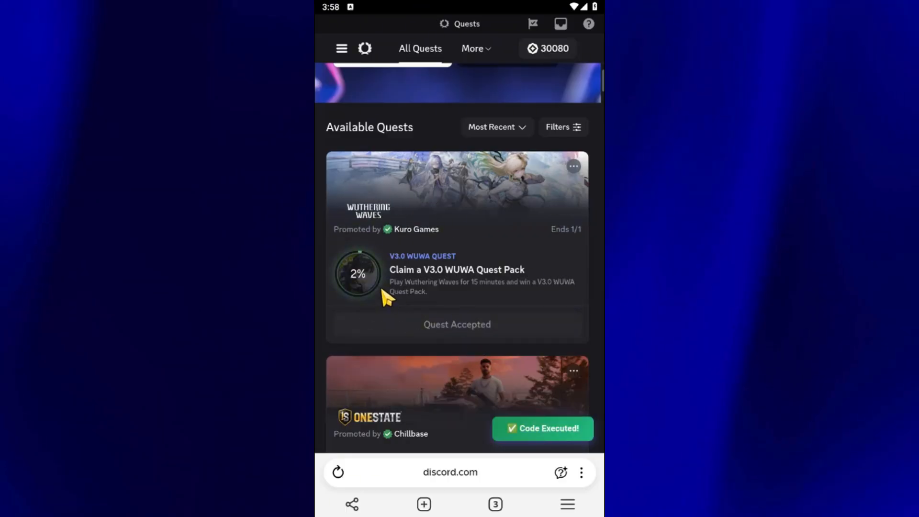